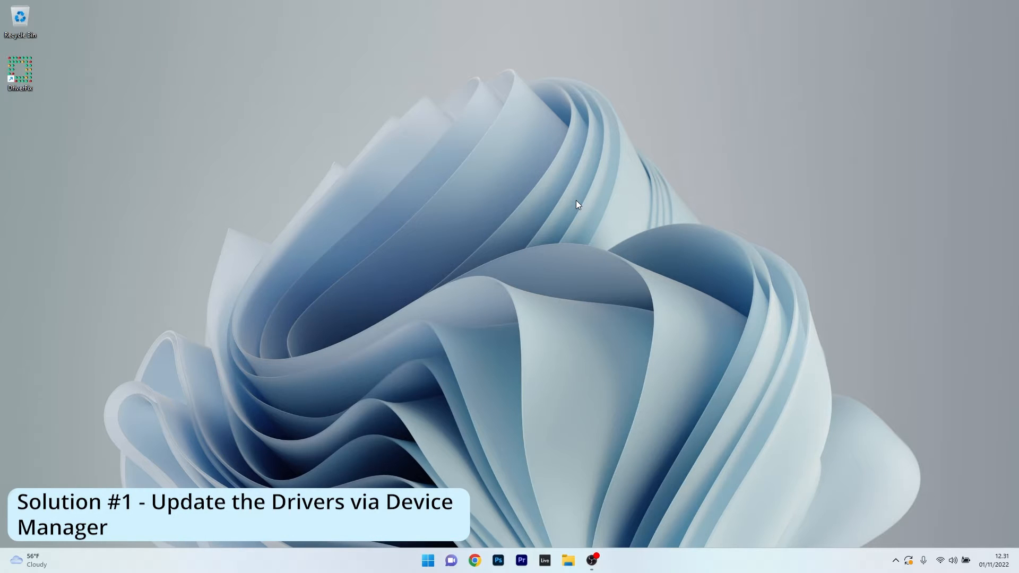
mouse_move(548, 246)
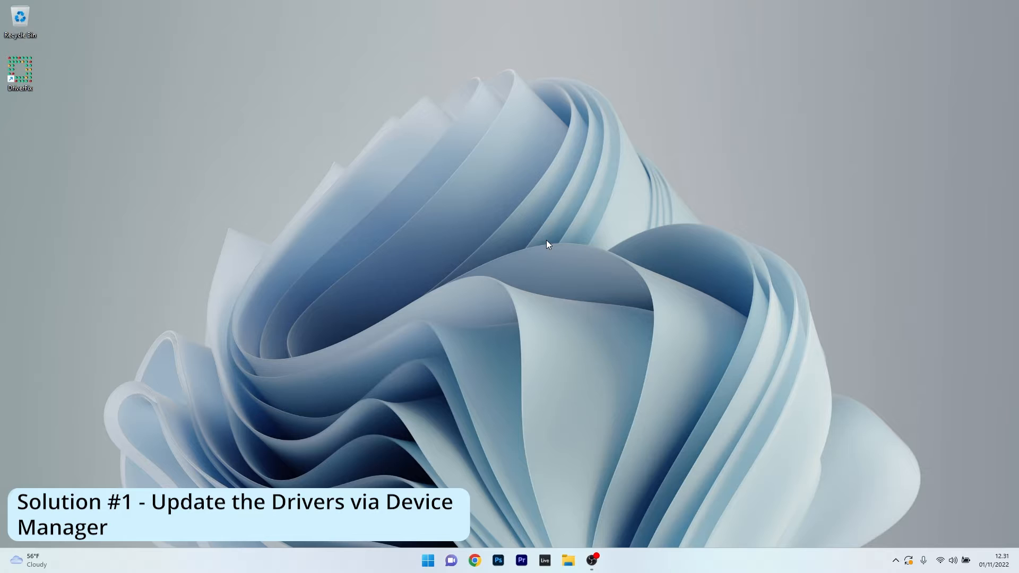
Right-click the Start button to open the Quick Link system tools menu
right_click(427, 560)
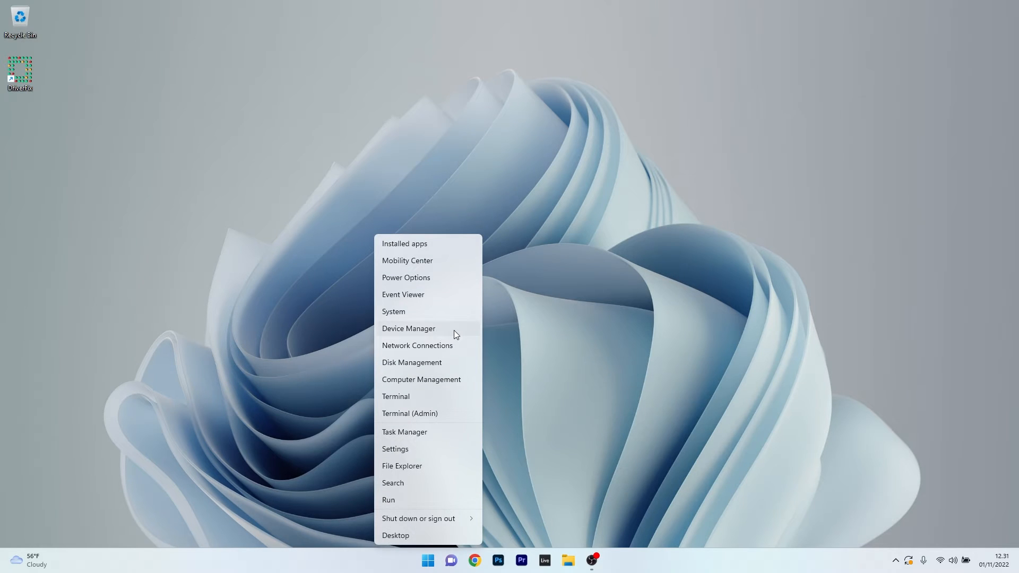
Open Device Manager and start Update driver for the NVIDIA GeForce RTX 2060 display adapter
click(408, 328)
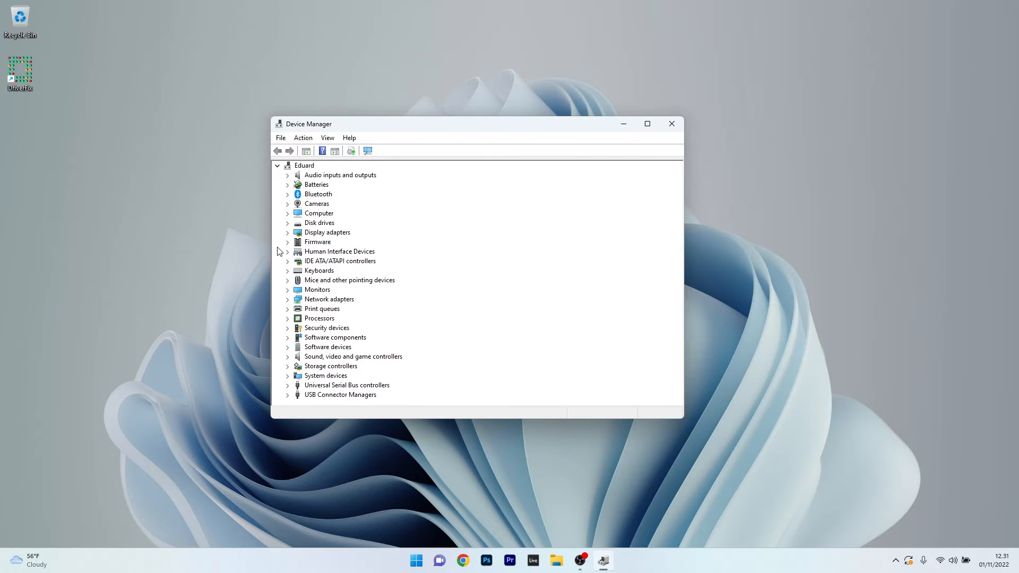
click(287, 232)
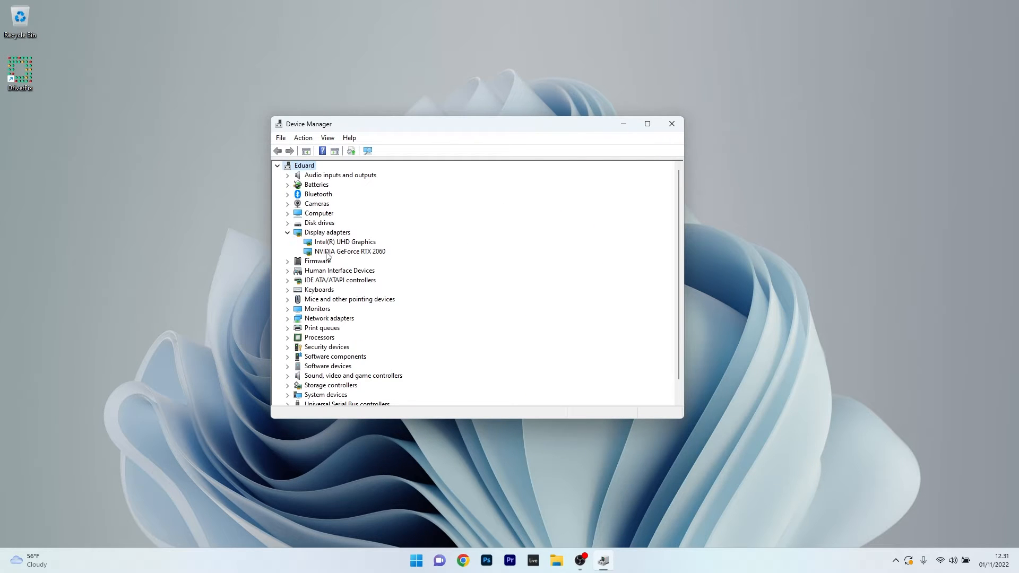
right_click(349, 251)
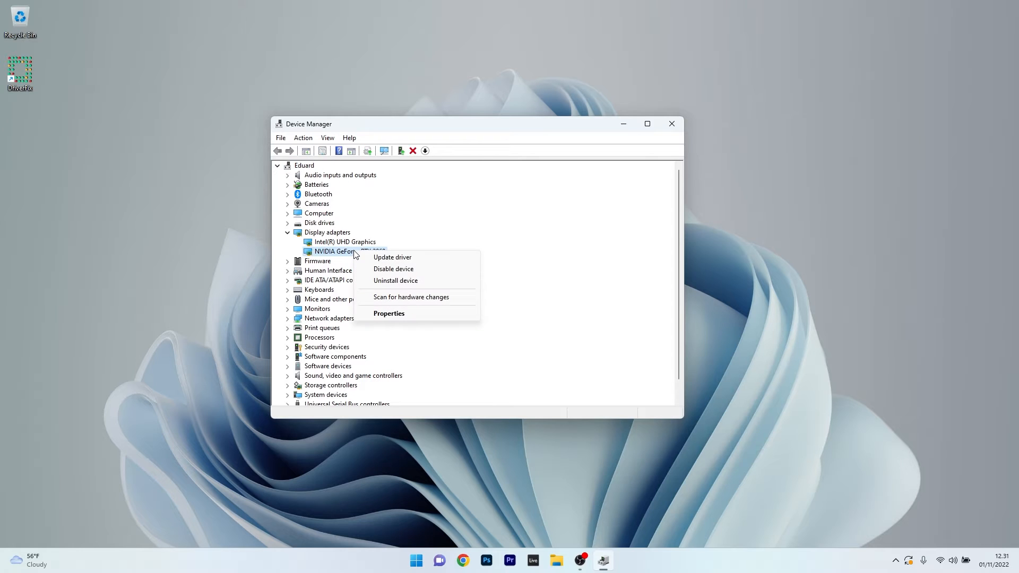
click(392, 257)
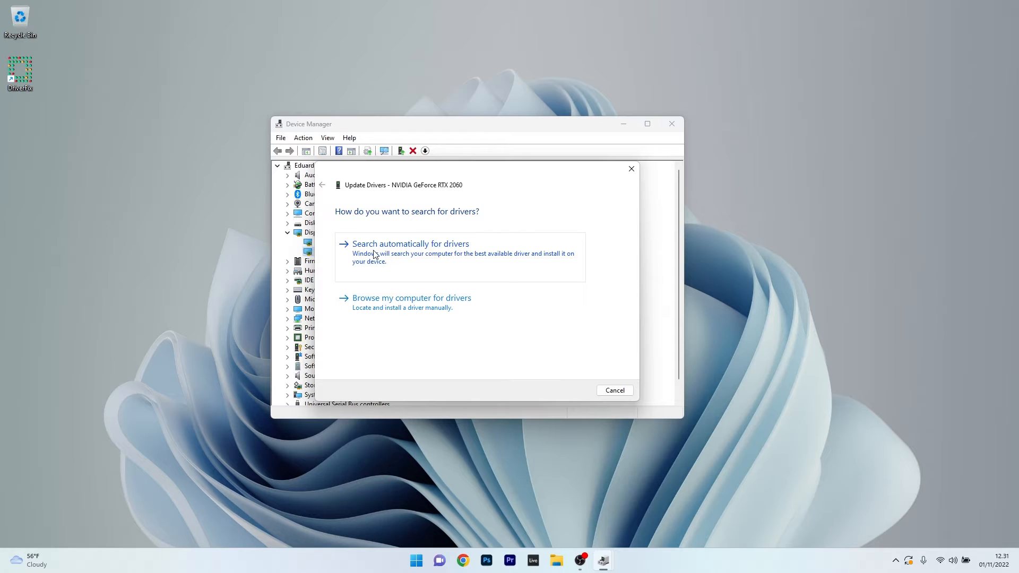
Search automatically for an RTX 2060 driver, confirm it's up to date, and close the wizard
click(410, 243)
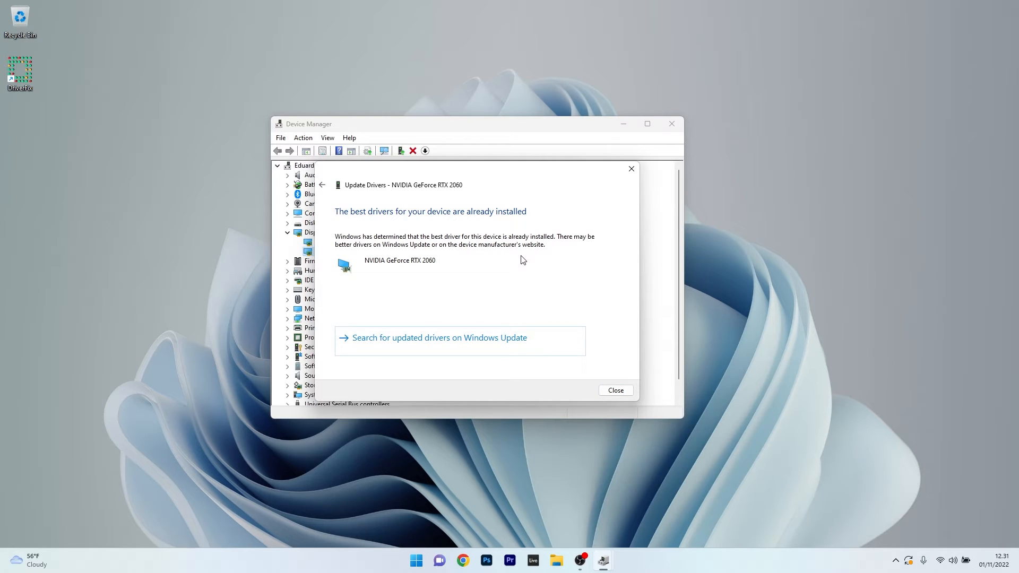
click(614, 390)
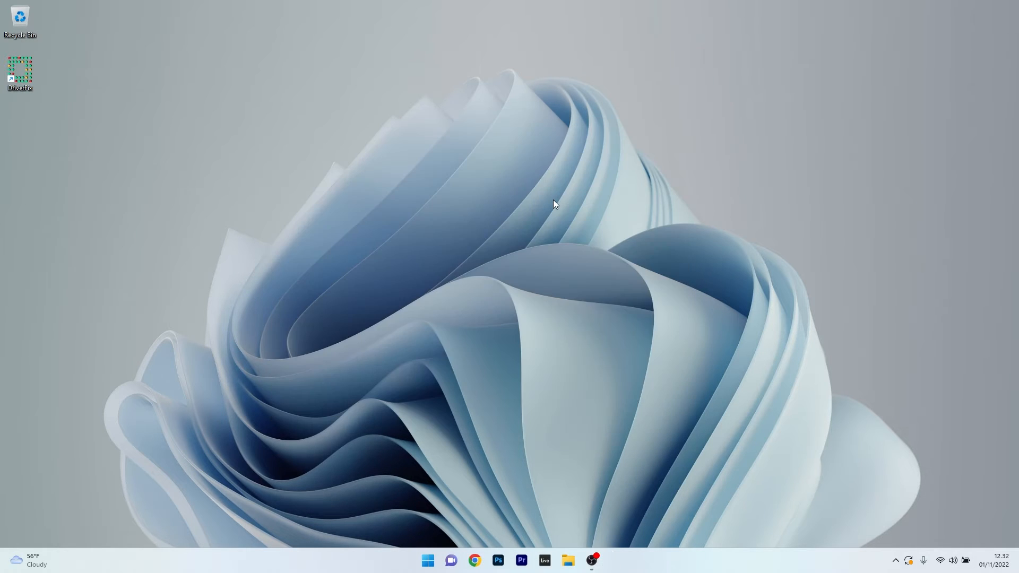
mouse_move(446, 214)
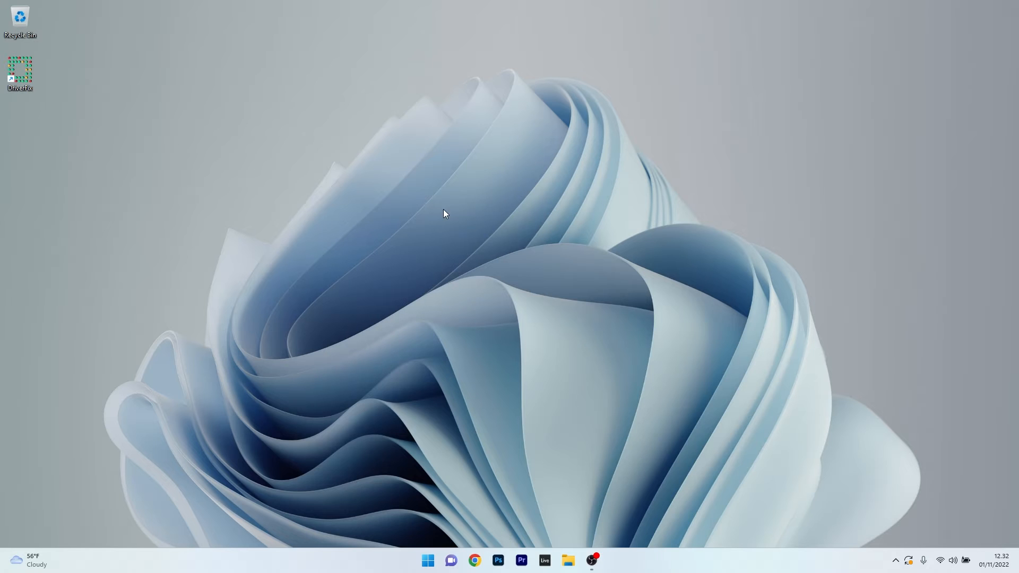
Launch DriverFix from its desktop shortcut, showing 26 available driver updates
double_click(20, 70)
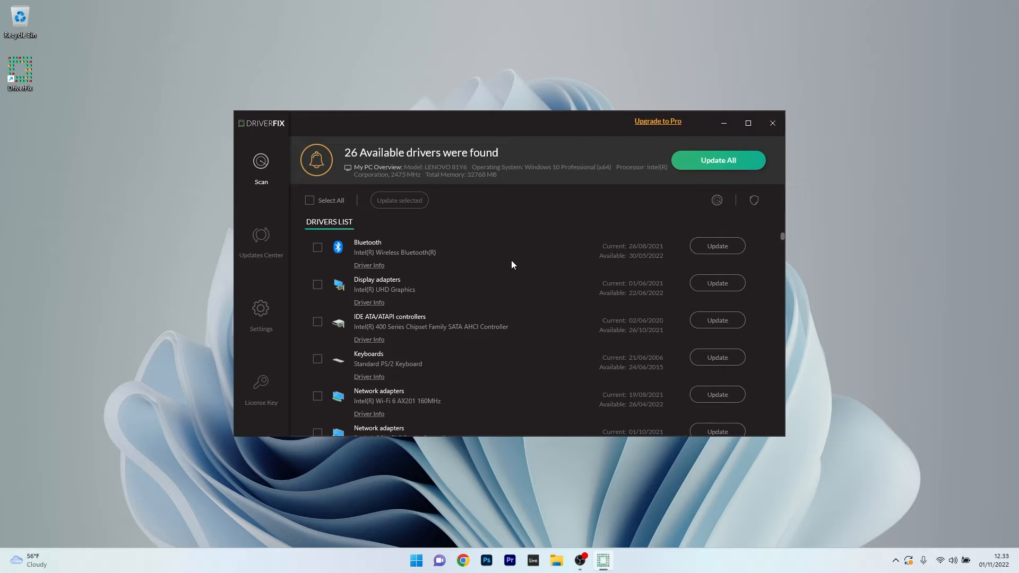
mouse_move(404, 269)
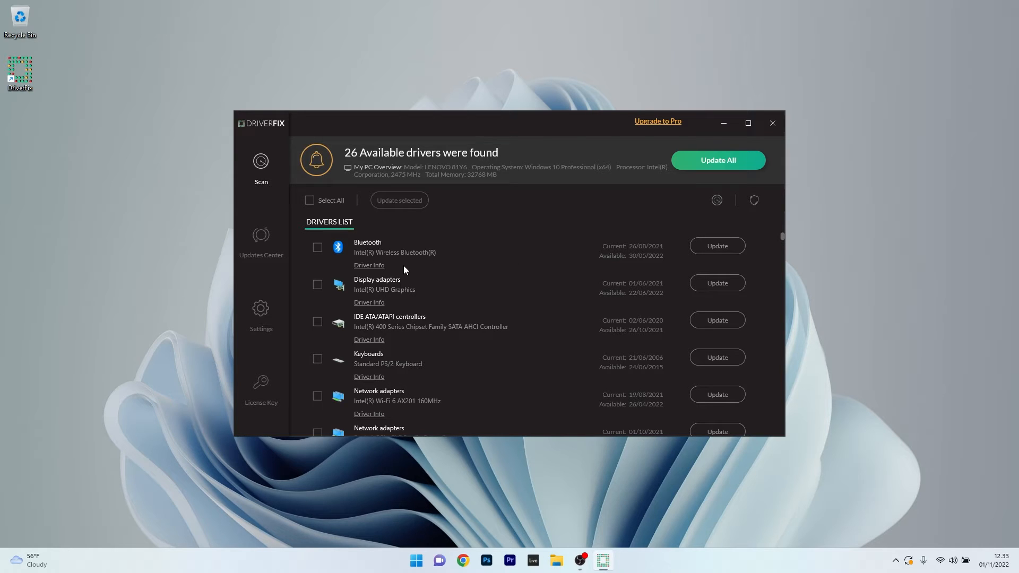
mouse_move(318, 287)
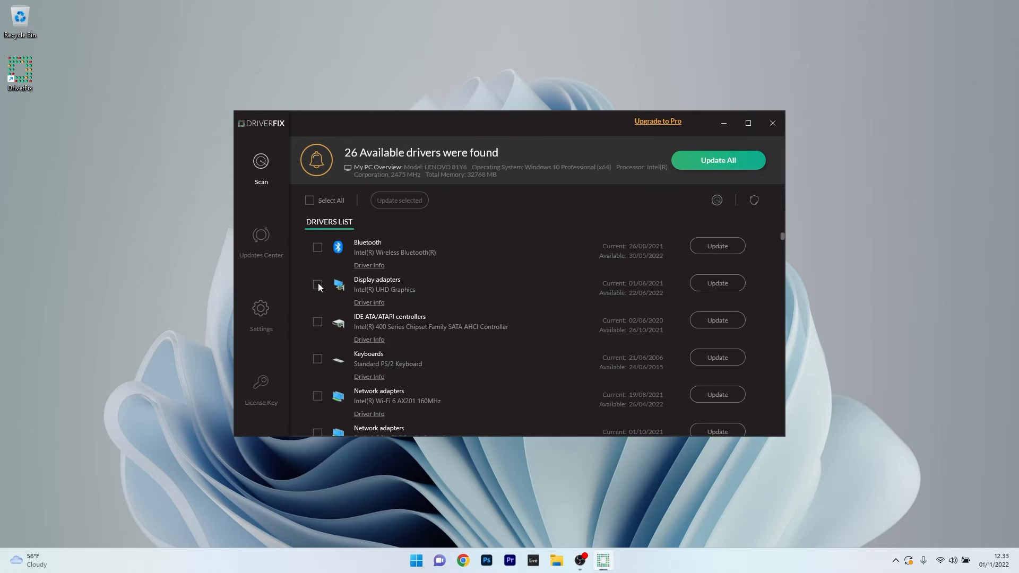
Mark the Intel UHD Graphics driver, preview its update options, go back, and close DriverFix
click(318, 284)
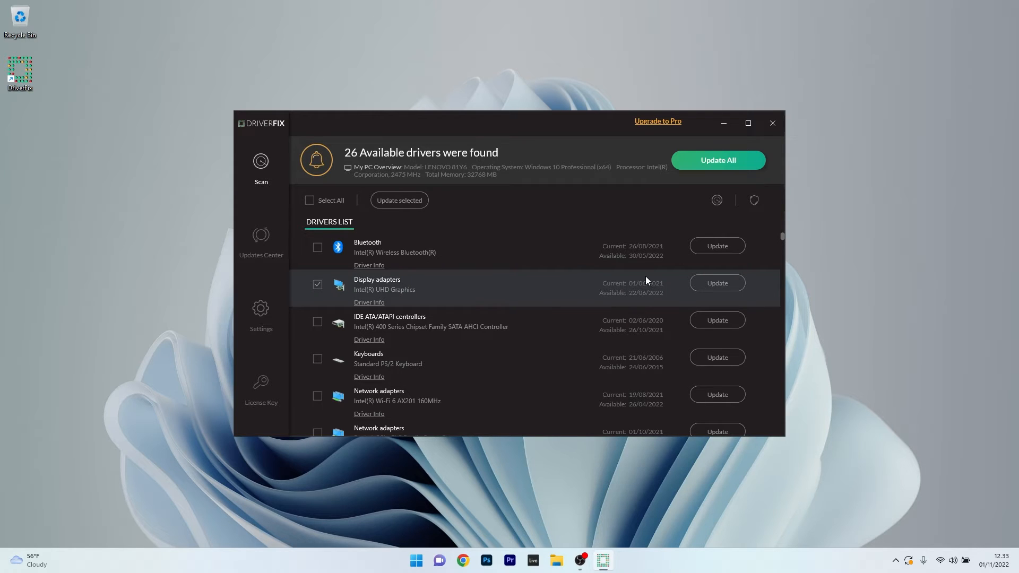
click(716, 283)
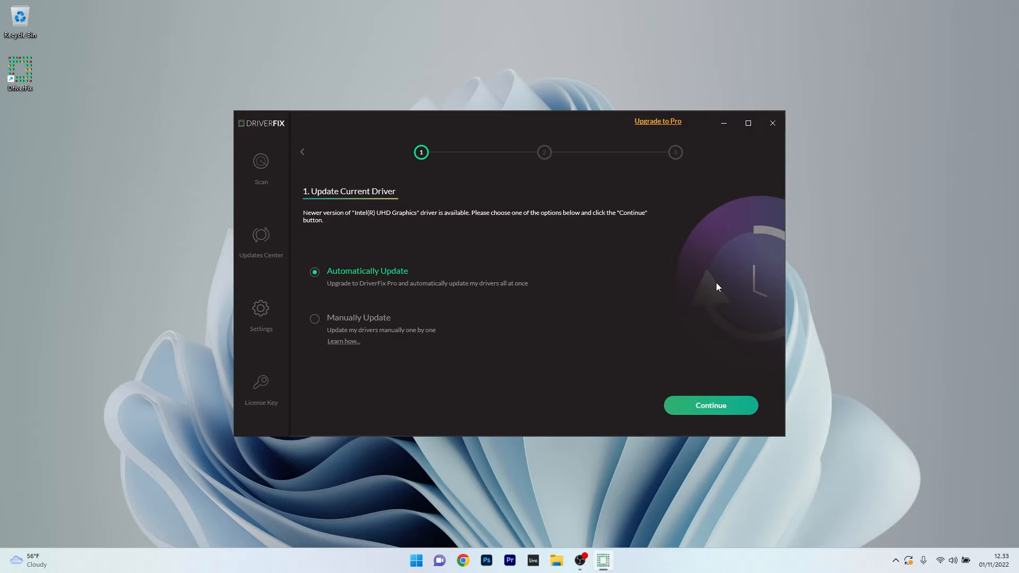
mouse_move(434, 304)
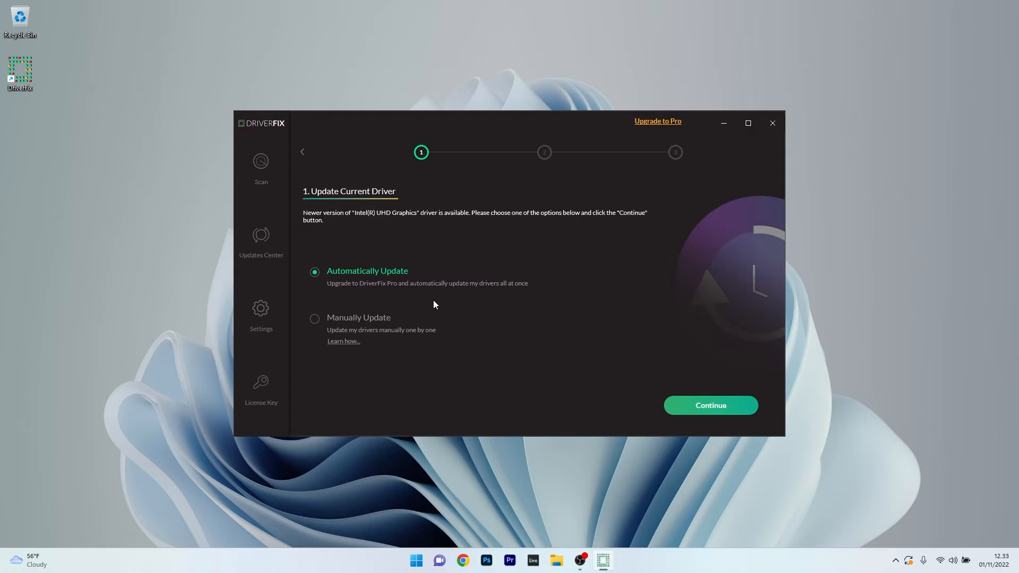
click(710, 405)
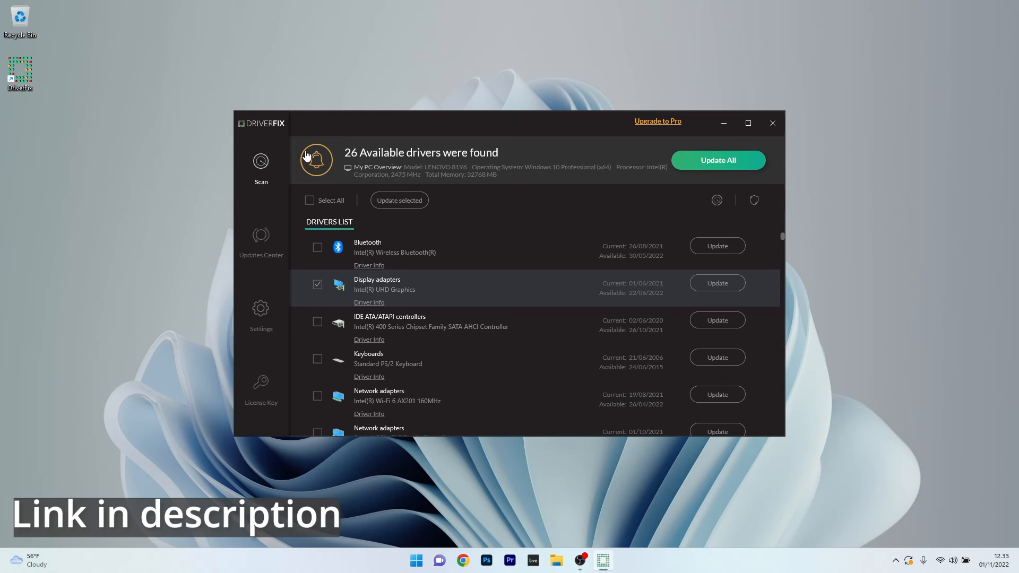
mouse_move(542, 229)
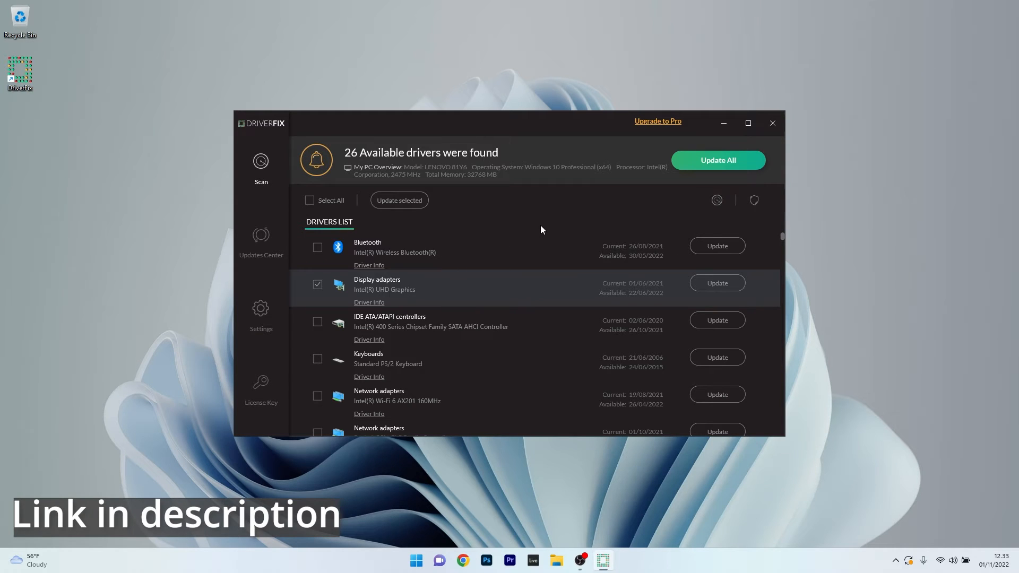
mouse_move(772, 122)
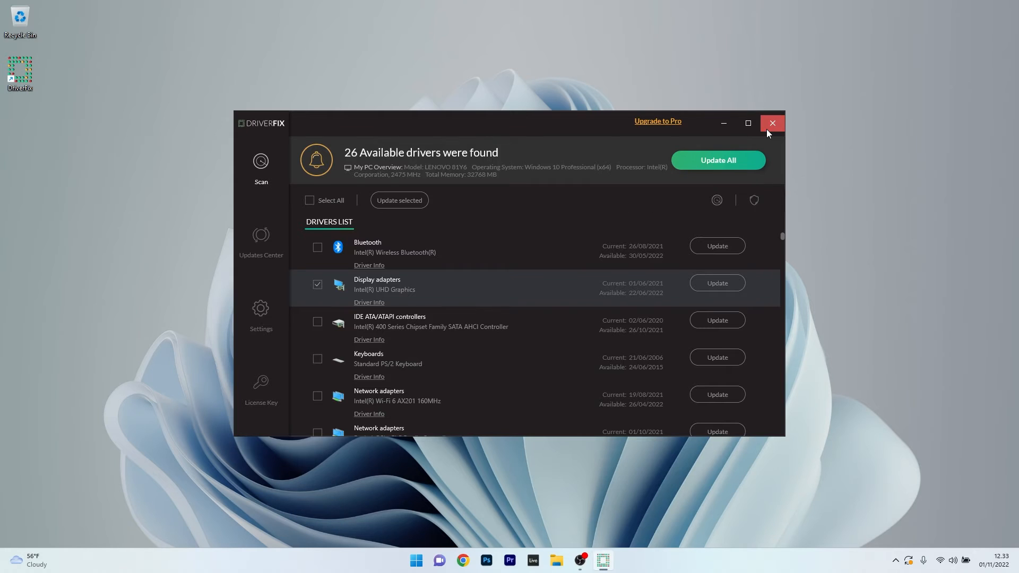
click(772, 123)
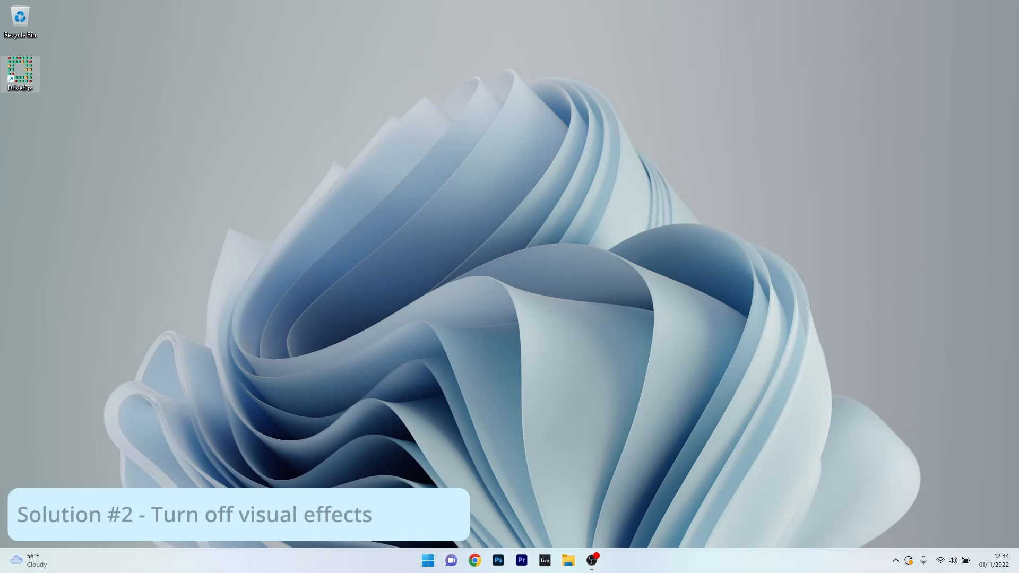
Search Start for 'adjust' to open Performance Options on the Visual Effects settings
click(427, 560)
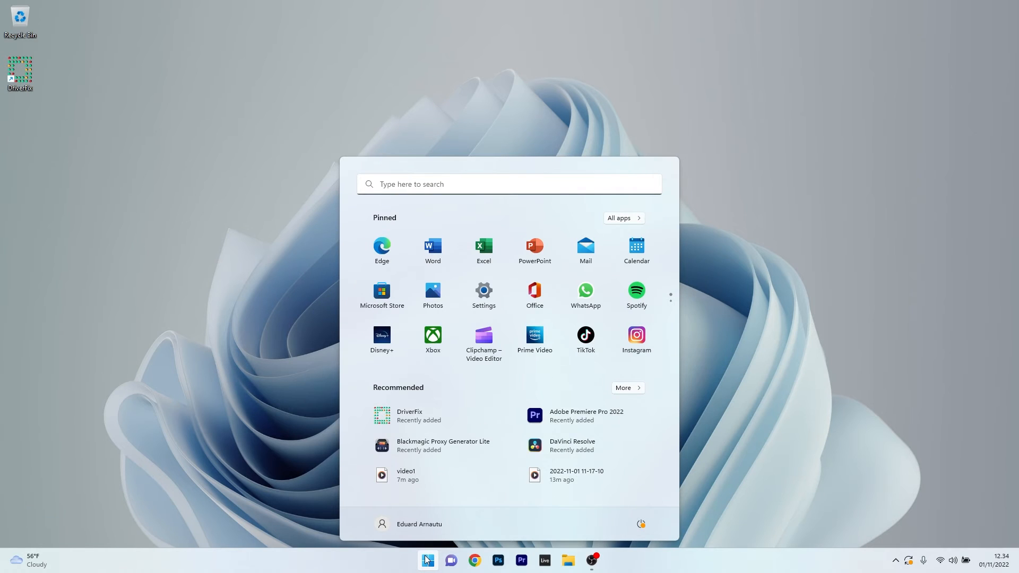
text(adjust)
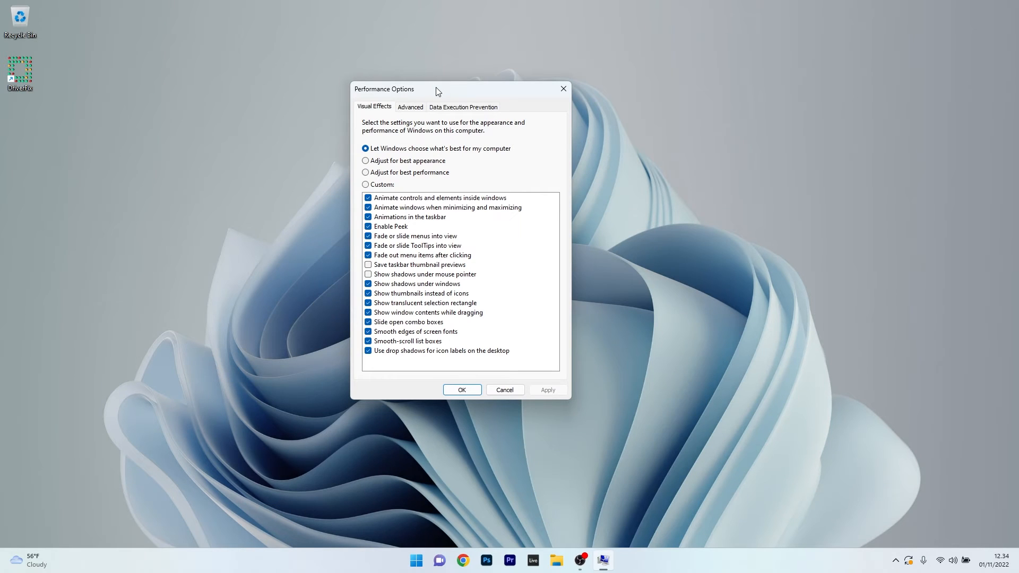
mouse_move(470, 91)
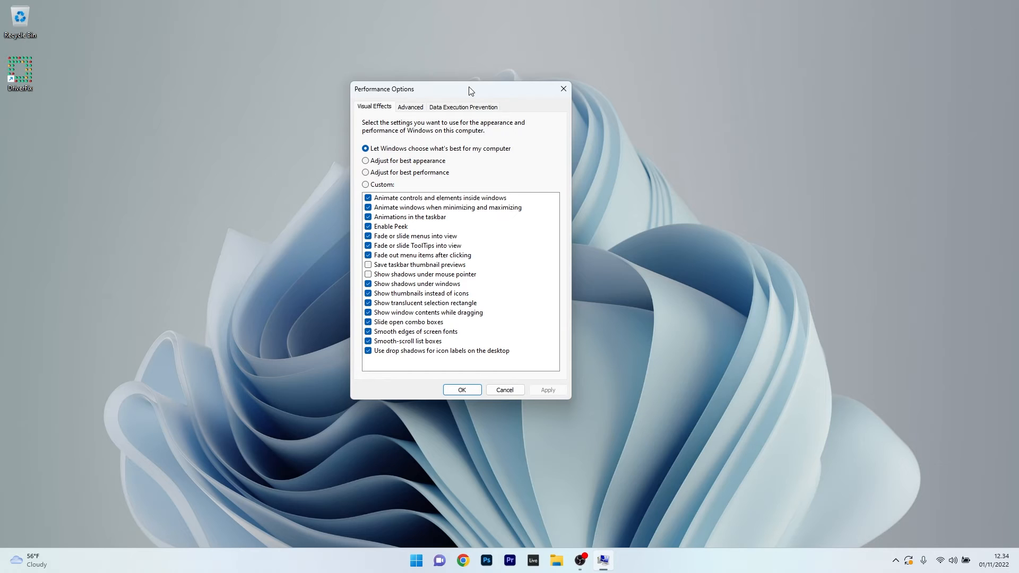
Select best performance to clear all visual effects, then close Performance Options
click(365, 172)
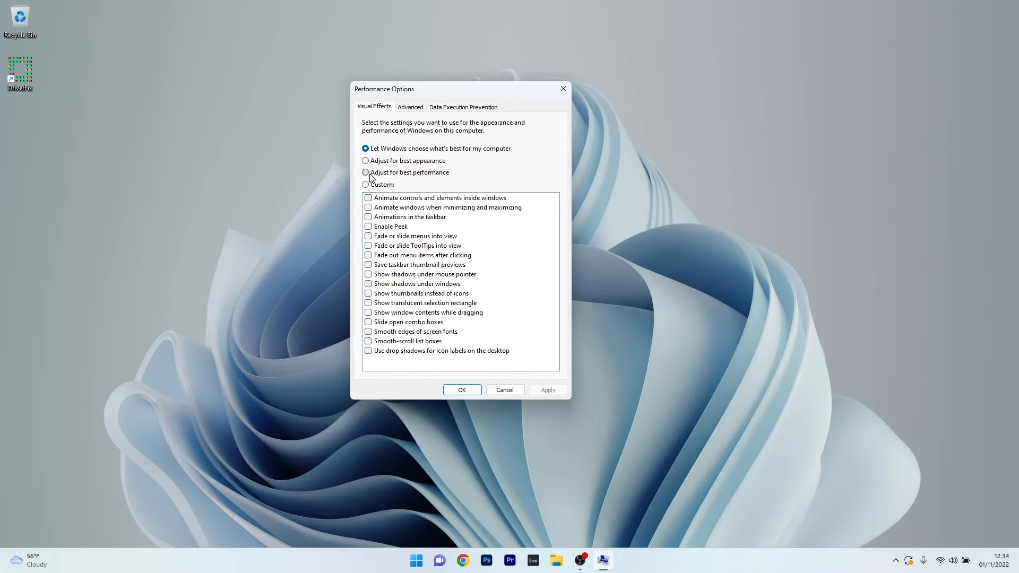
click(365, 172)
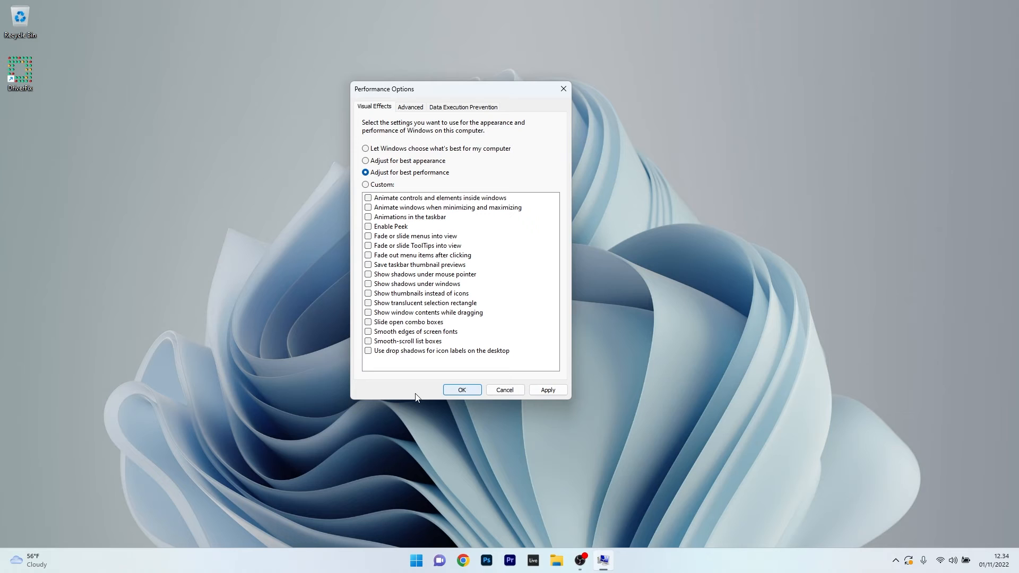
mouse_move(455, 318)
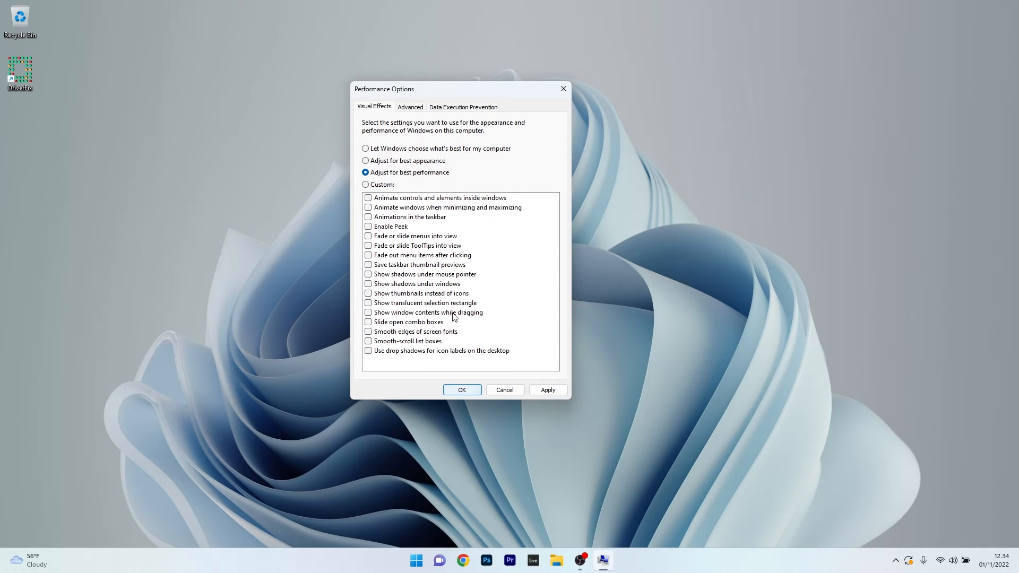
click(366, 148)
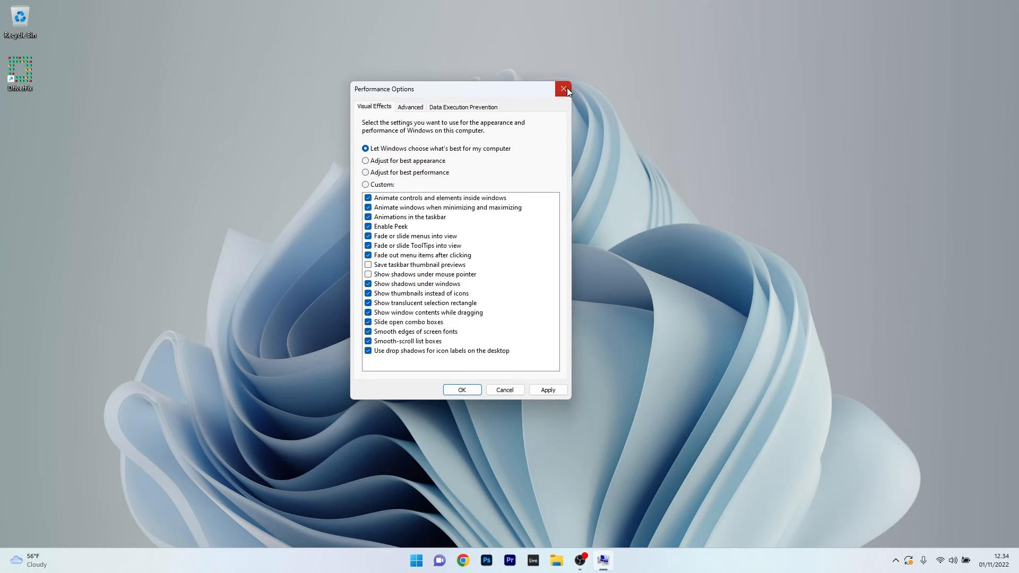
click(561, 89)
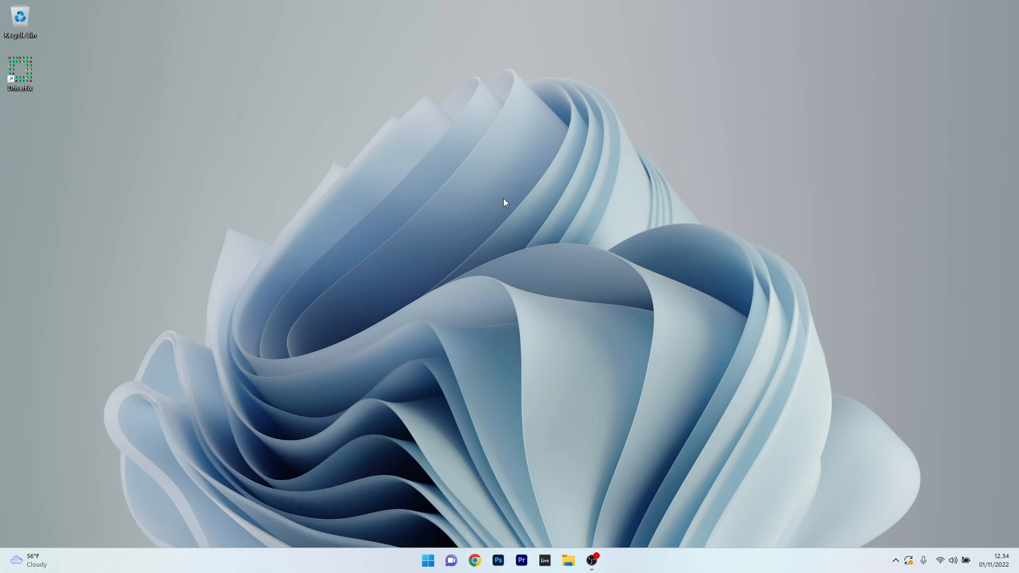
right_click(506, 202)
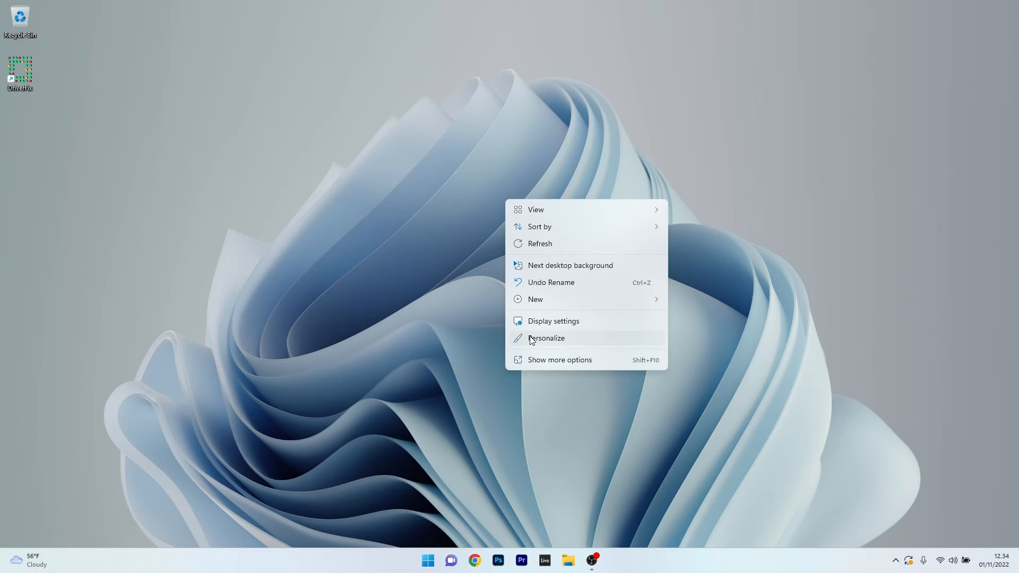
Change the desktop background from slideshow to a solid blue colour in Personalization
click(547, 338)
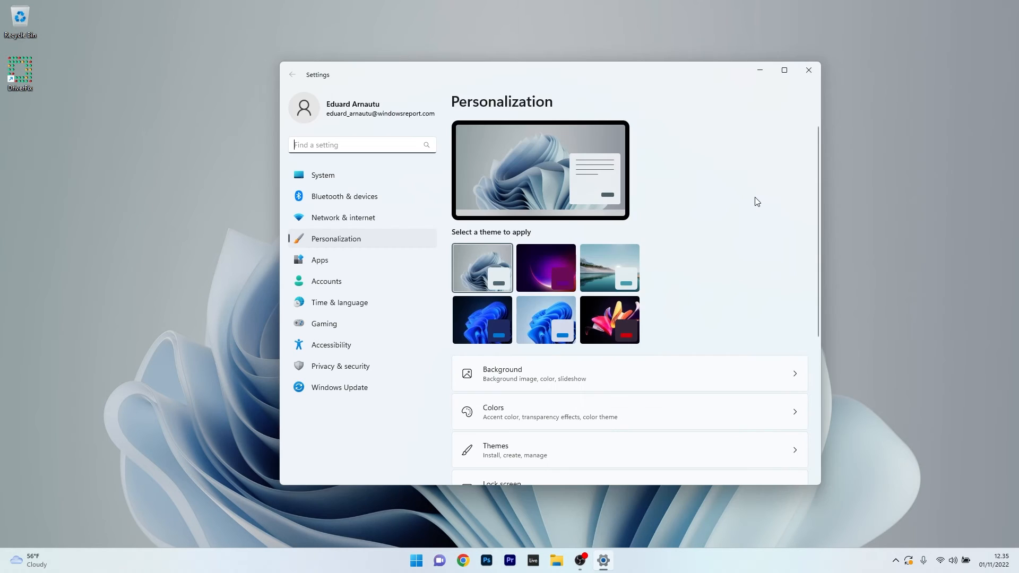
mouse_move(719, 316)
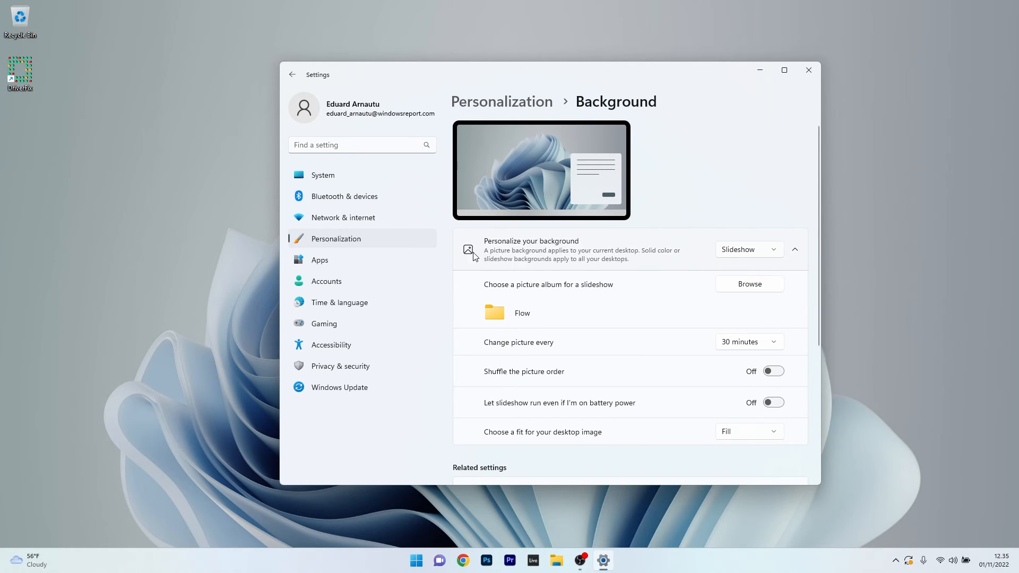
mouse_move(781, 255)
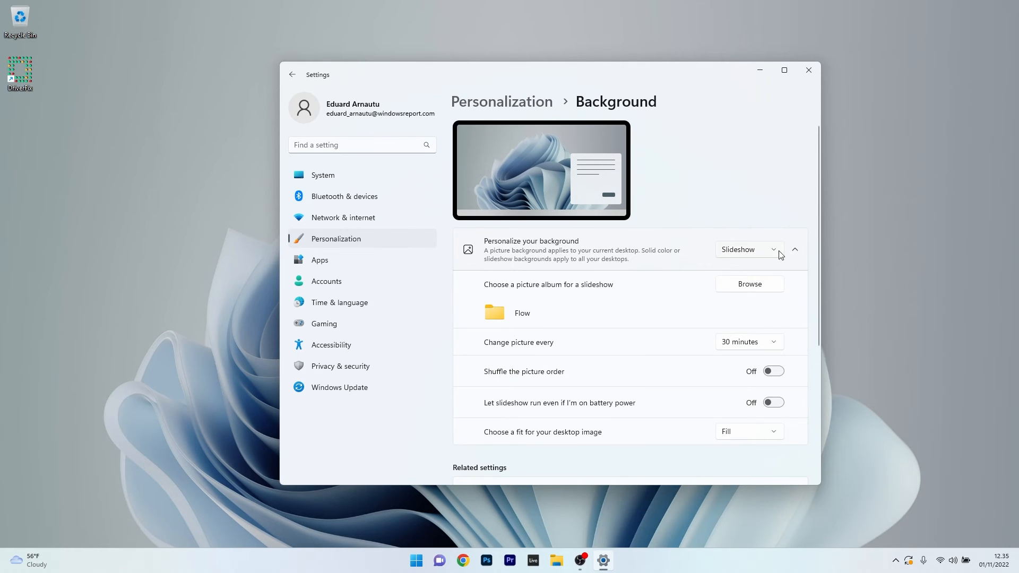
click(748, 249)
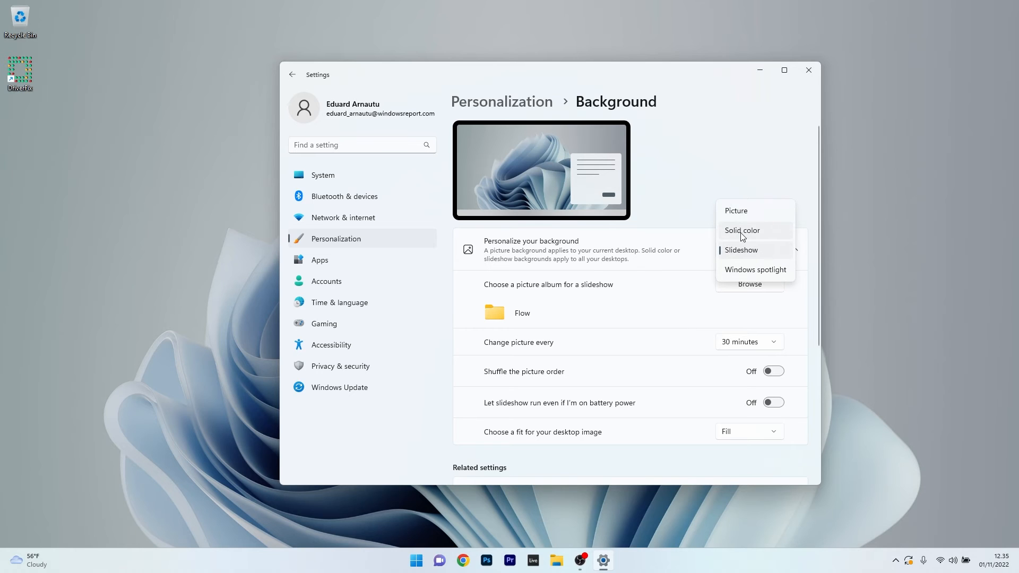
click(742, 229)
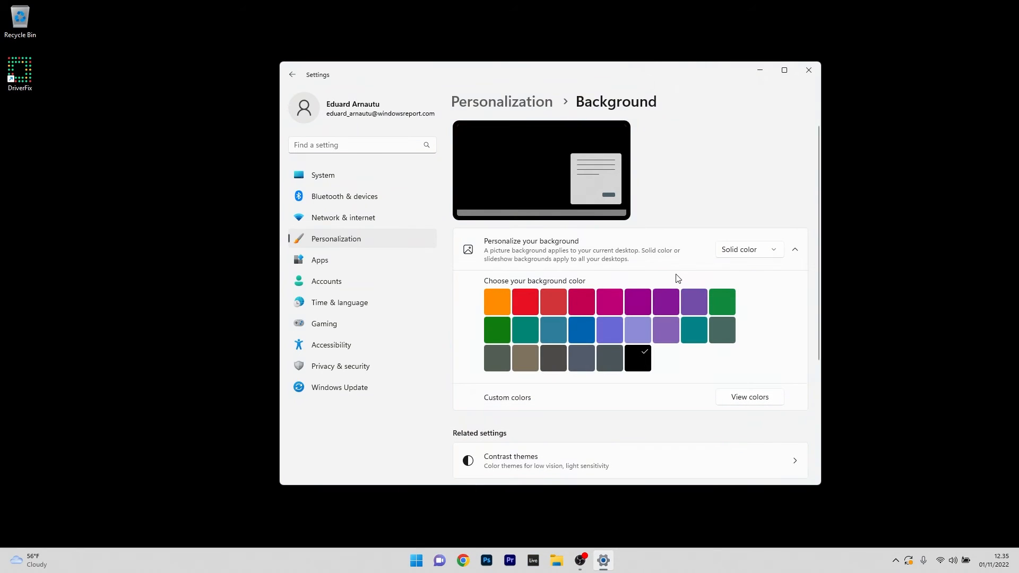
click(580, 330)
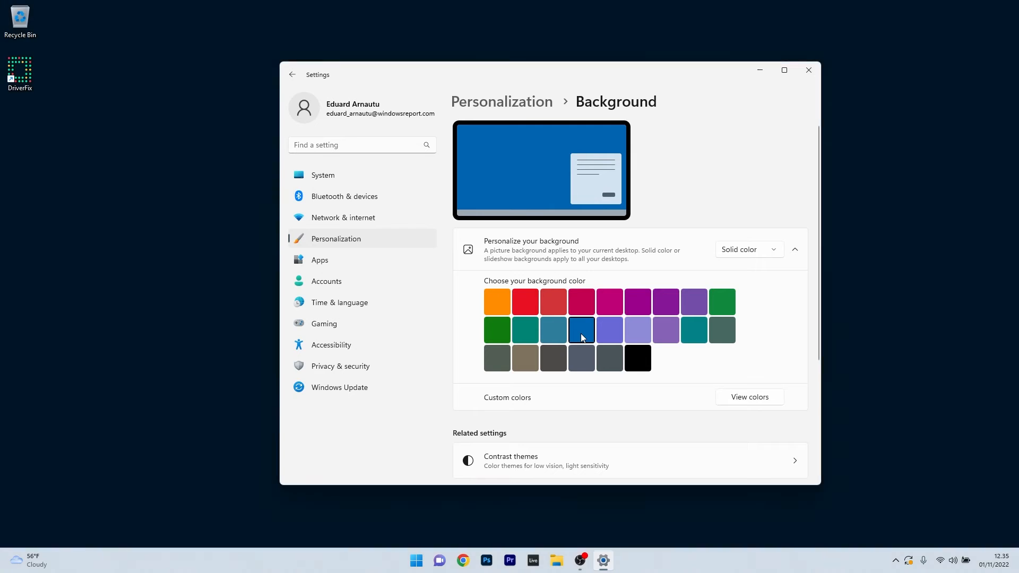
click(580, 330)
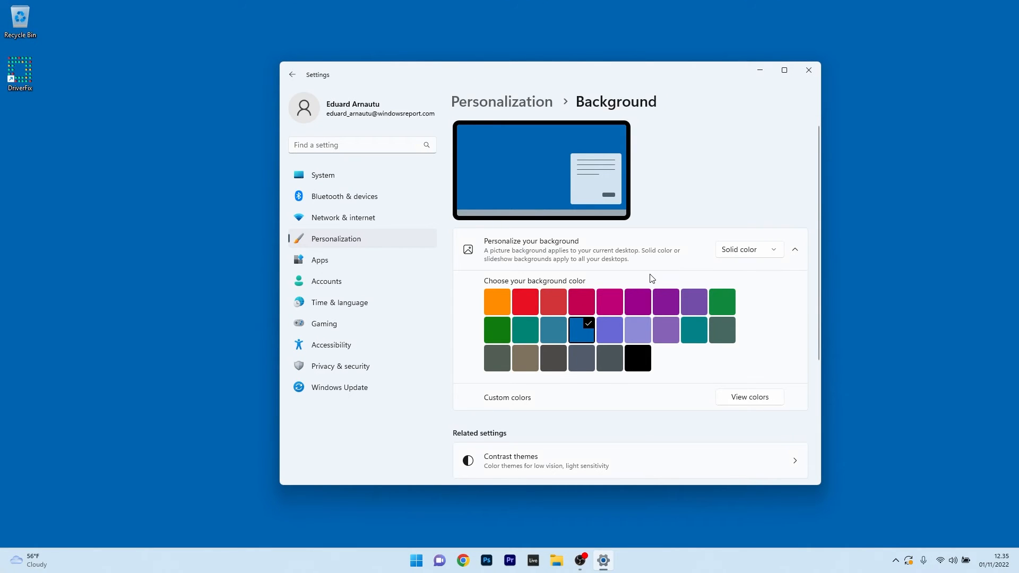
click(292, 74)
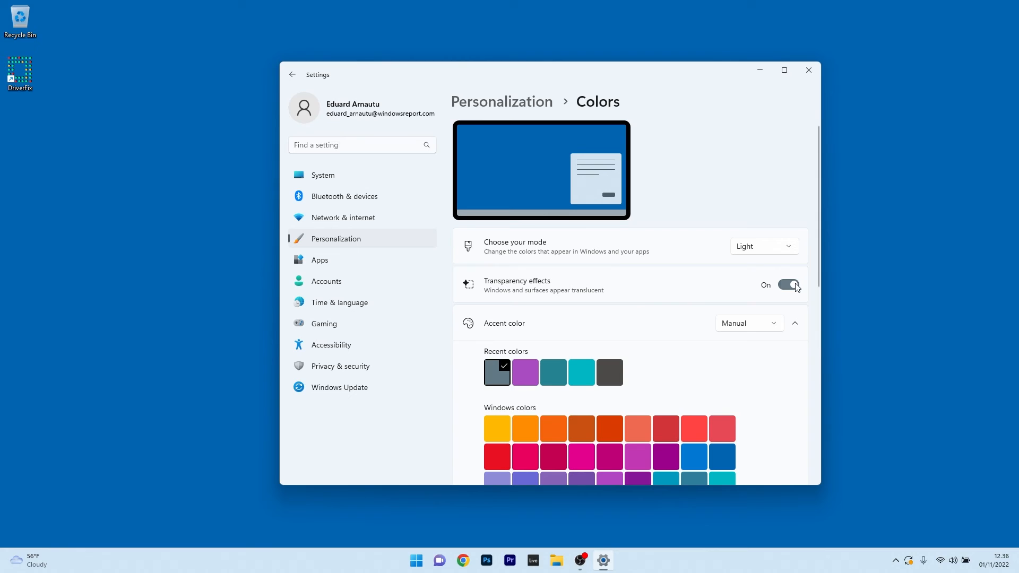
Turn transparency effects off, close Settings, and open the Power Options plan page
click(787, 285)
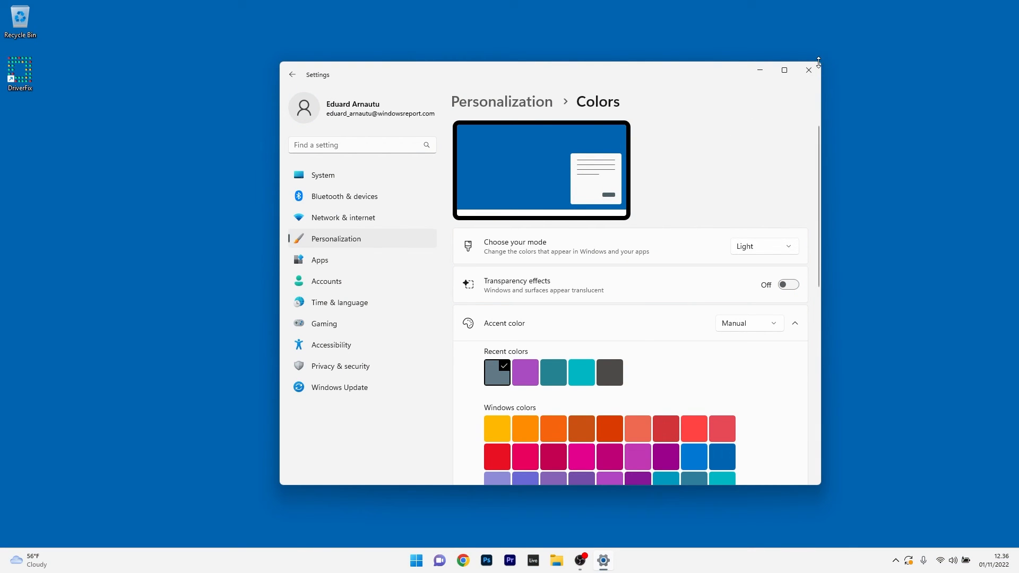
click(808, 70)
text(choose)
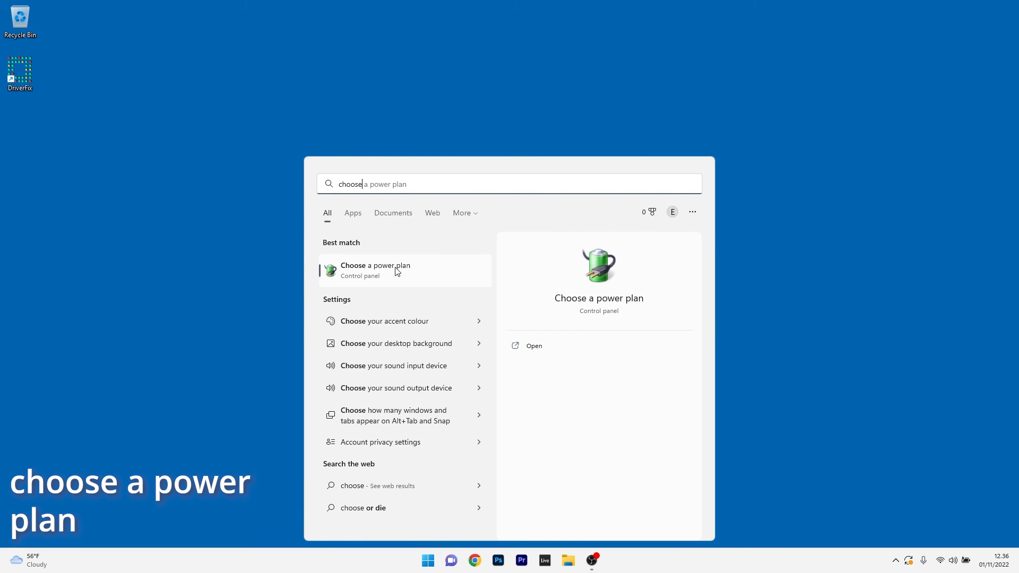
click(375, 270)
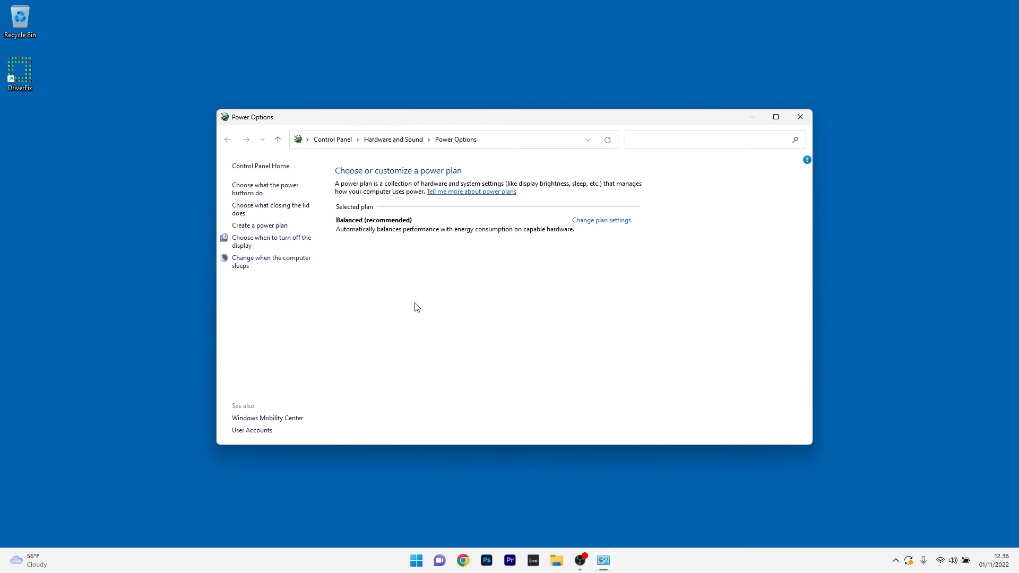
mouse_move(203, 222)
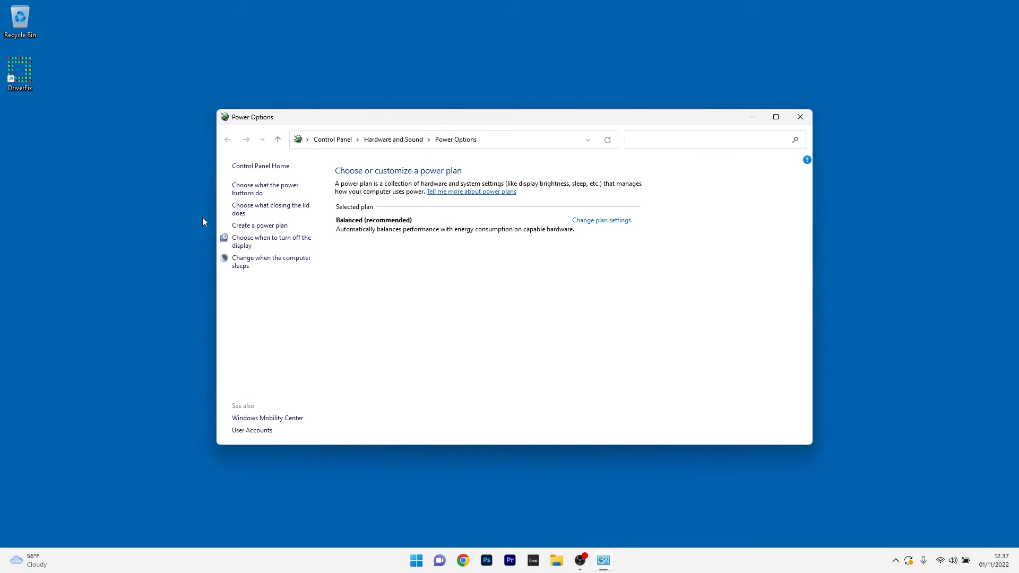
Uncheck Turn on fast startup in the power button settings, save, and close Power Options
click(270, 208)
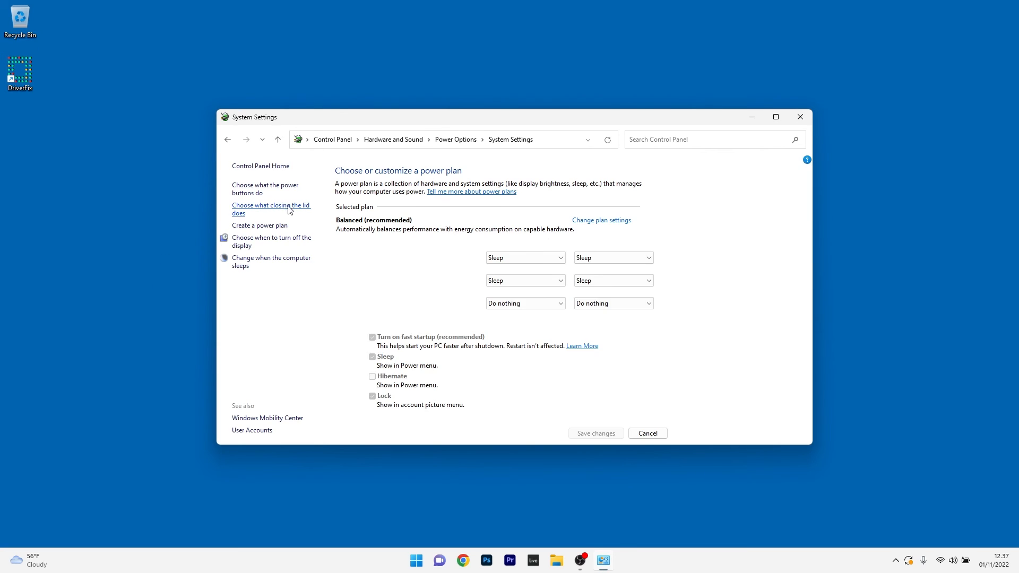
click(270, 209)
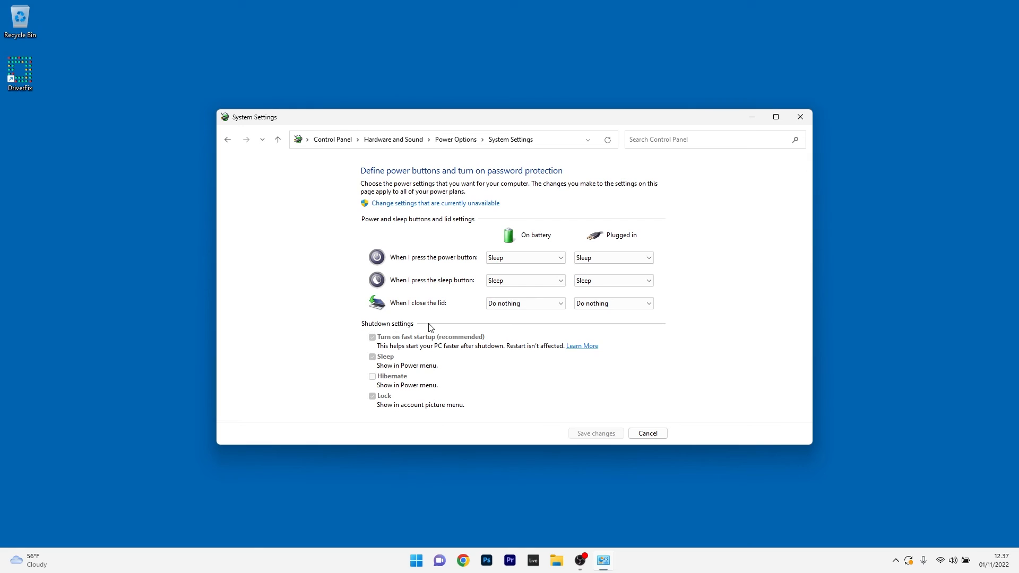
mouse_move(468, 340)
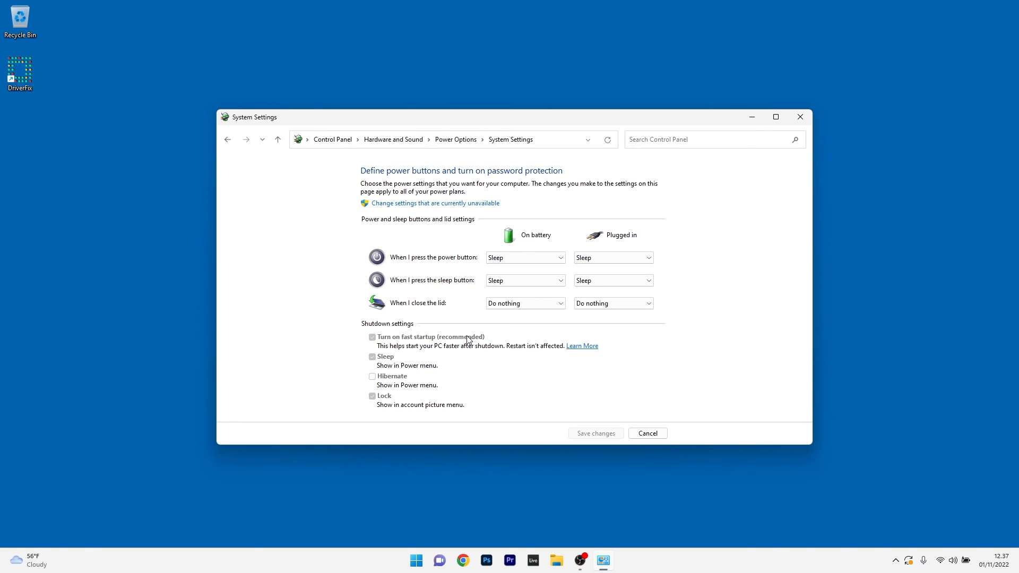
mouse_move(379, 347)
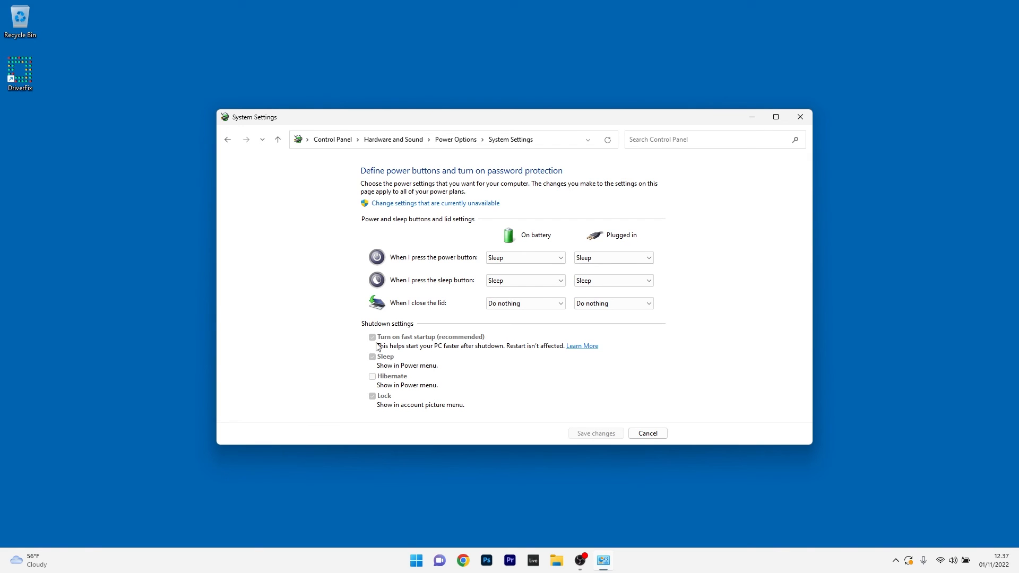
mouse_move(394, 213)
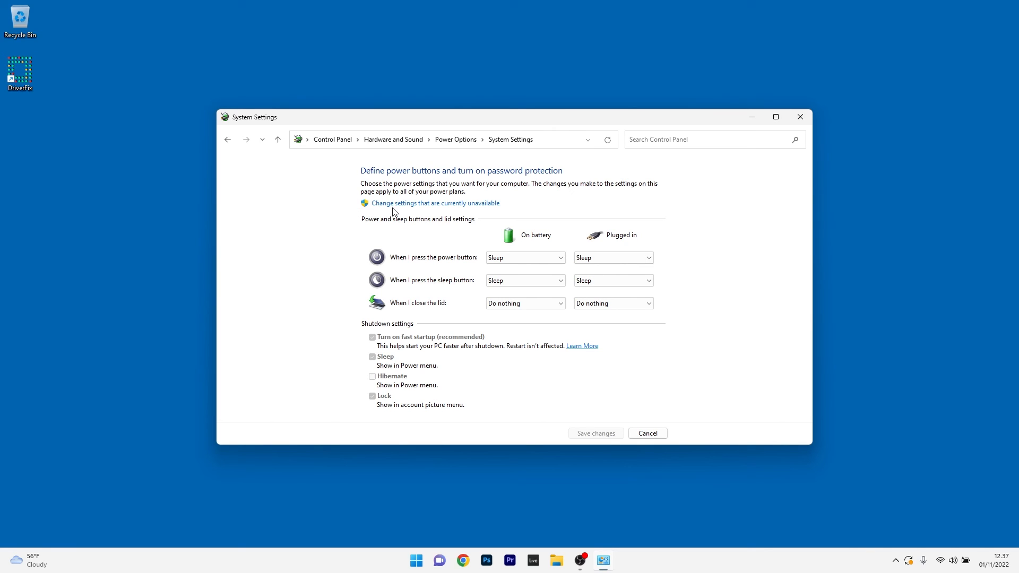
click(435, 203)
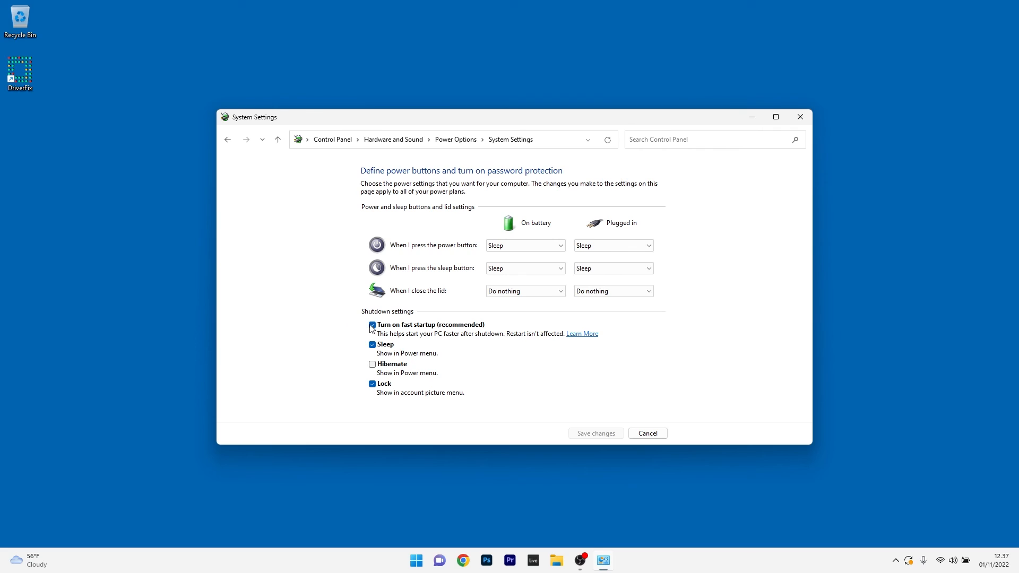
click(371, 325)
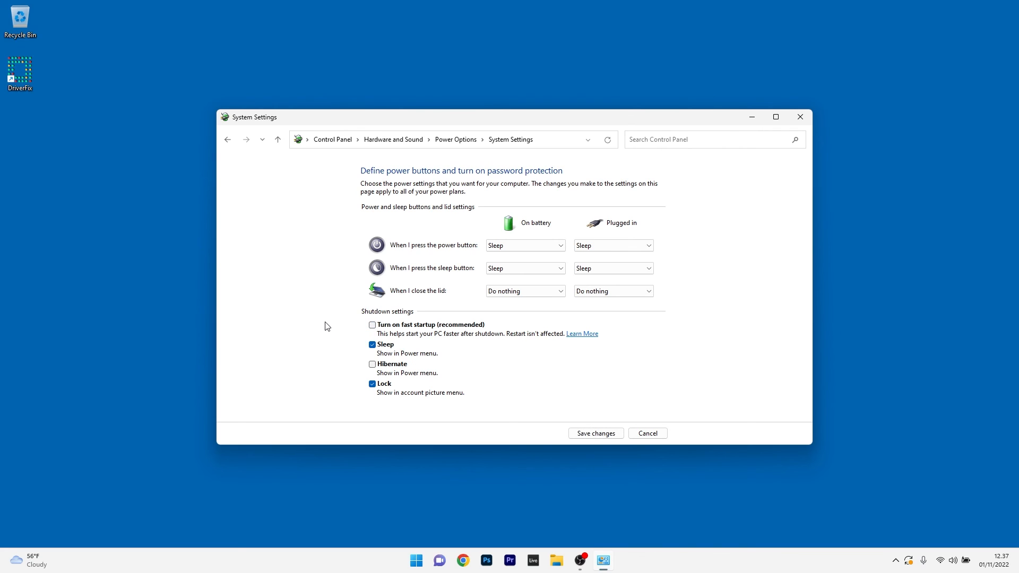
mouse_move(594, 434)
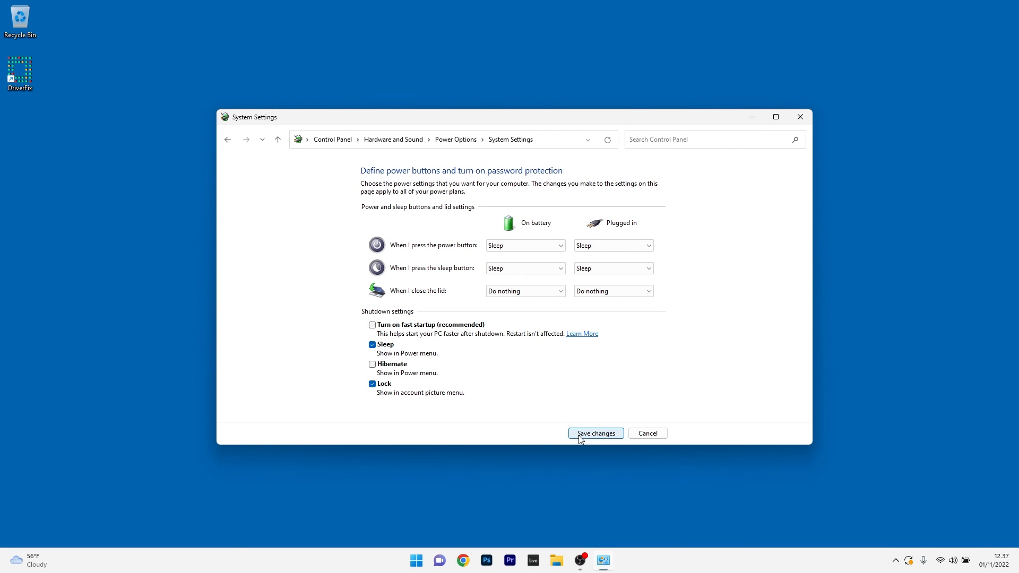
click(594, 434)
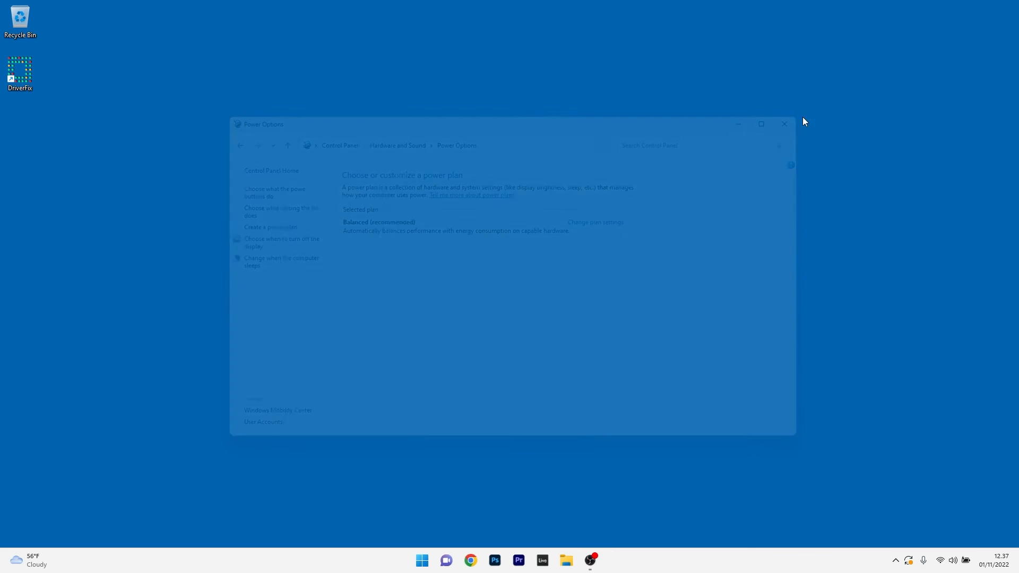
click(784, 124)
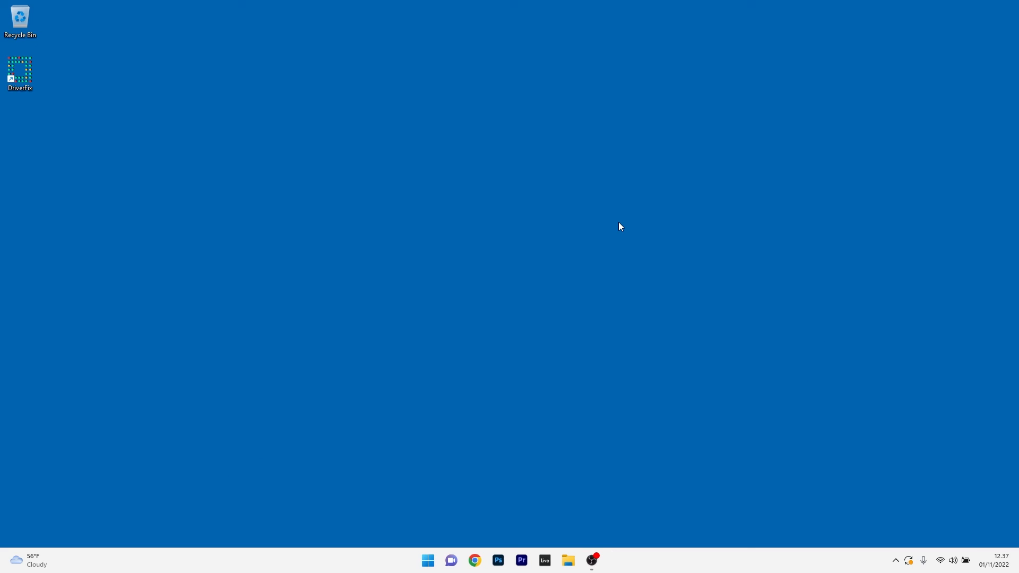